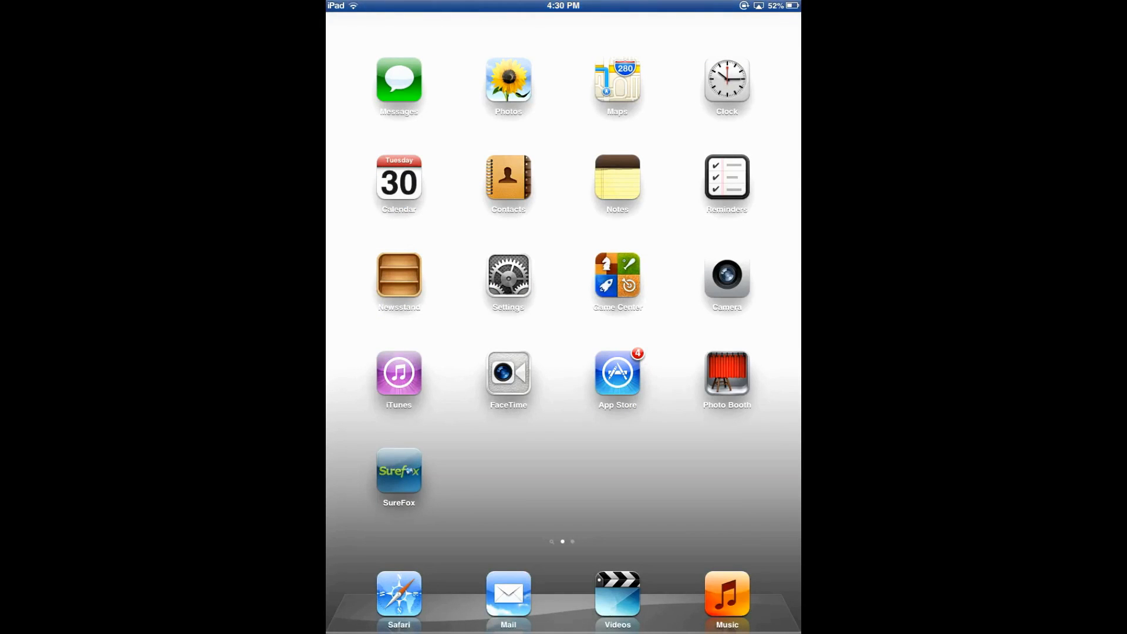
{"action": "left_click", "coordinate": [399, 471]}
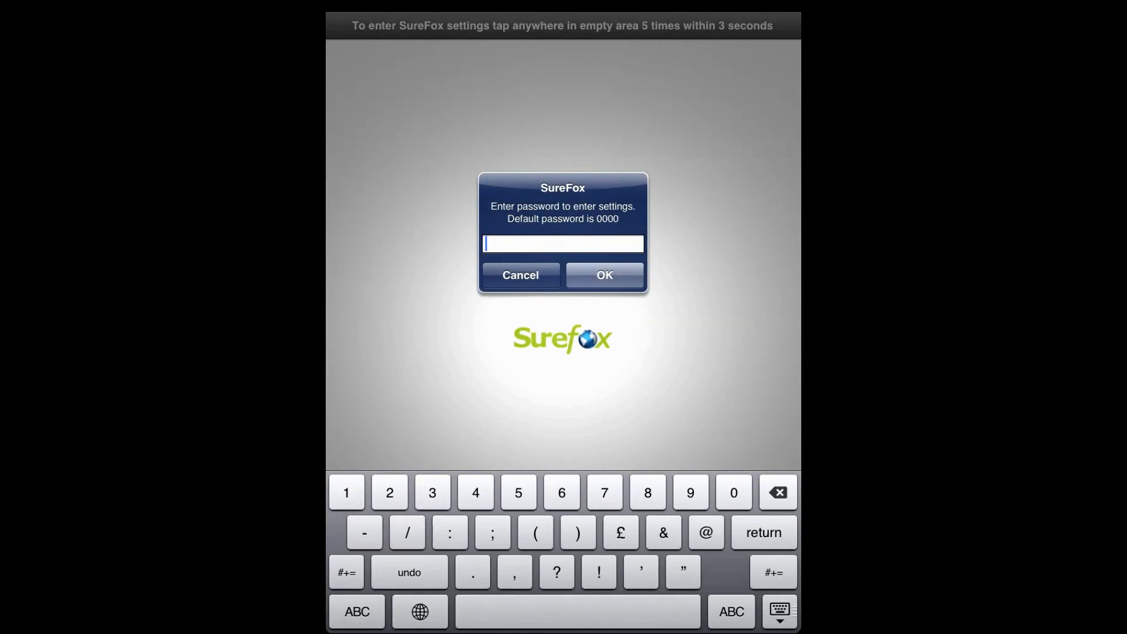
{"action": "left_click", "coordinate": [732, 491]}
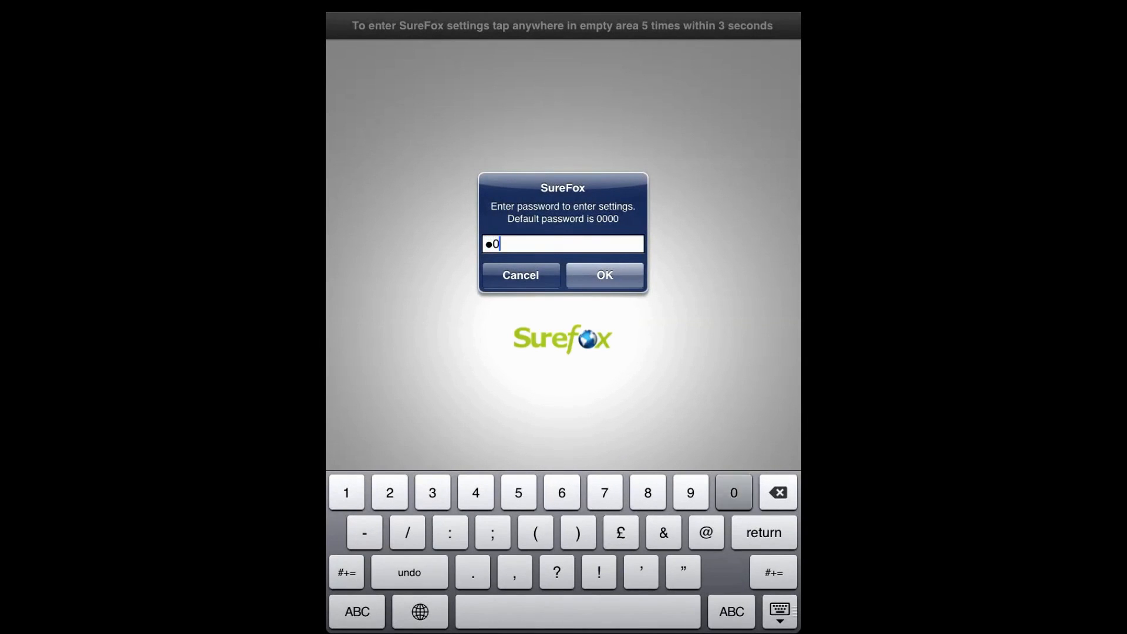
{"action": "left_click", "coordinate": [733, 492]}
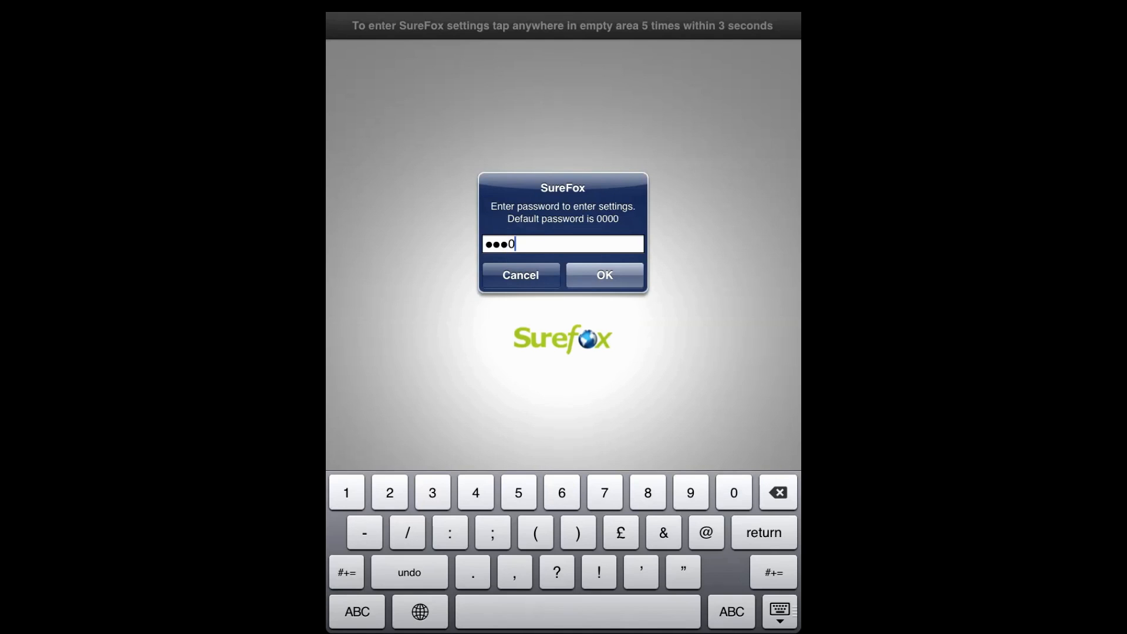
{"action": "left_click", "coordinate": [604, 275]}
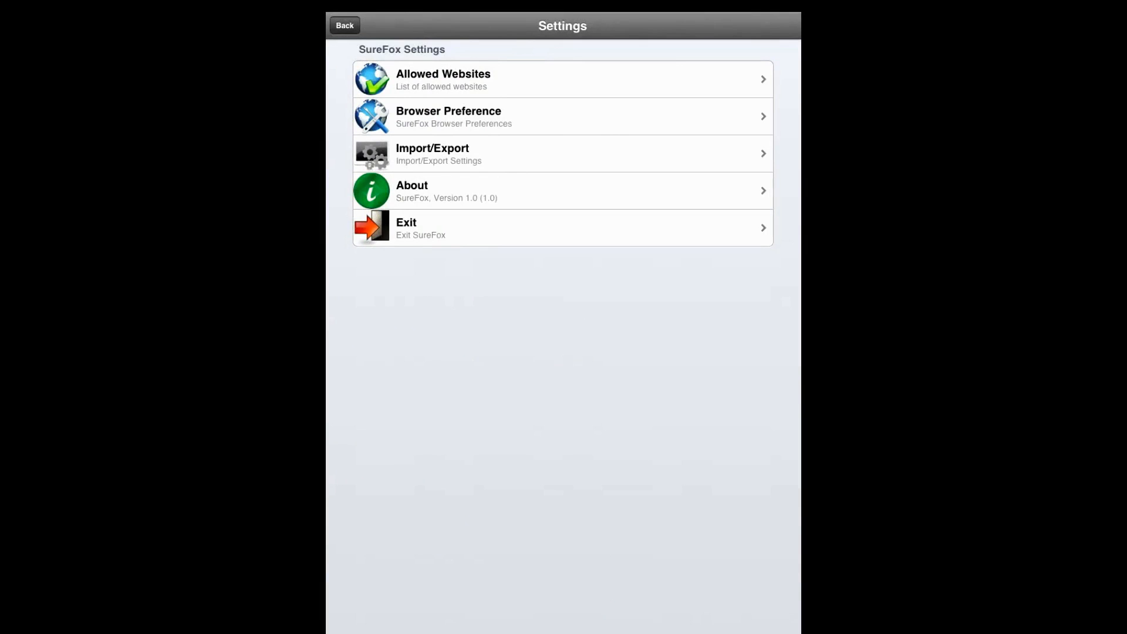
Step: Go to Allowed Websites and begin a new website entry
{"action": "left_click", "coordinate": [443, 78]}
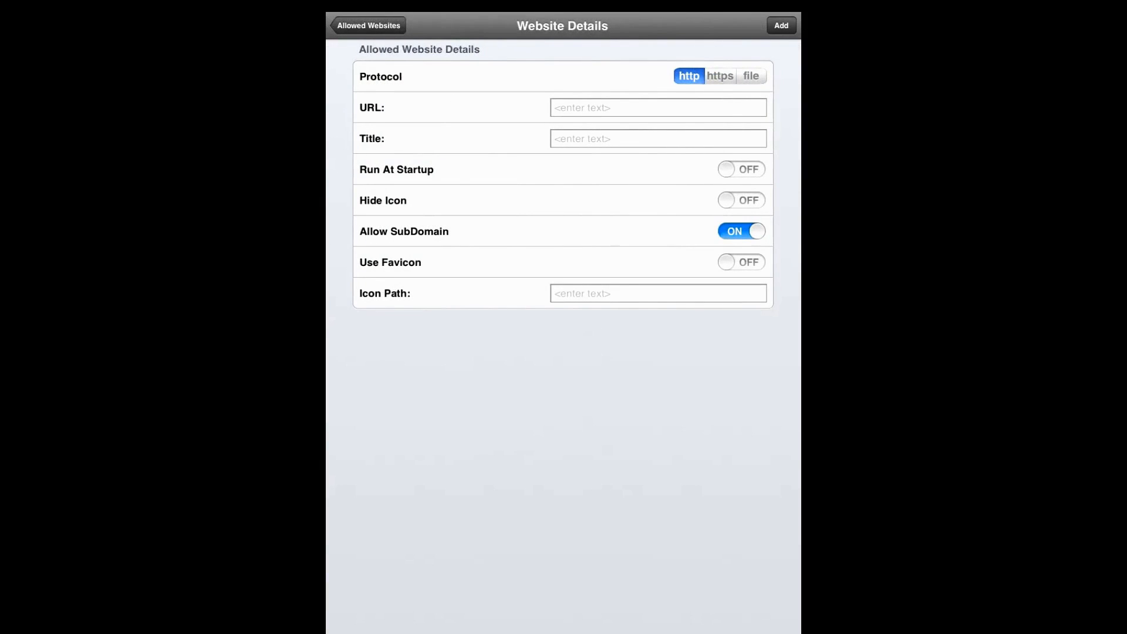
{"action": "left_click", "coordinate": [658, 106]}
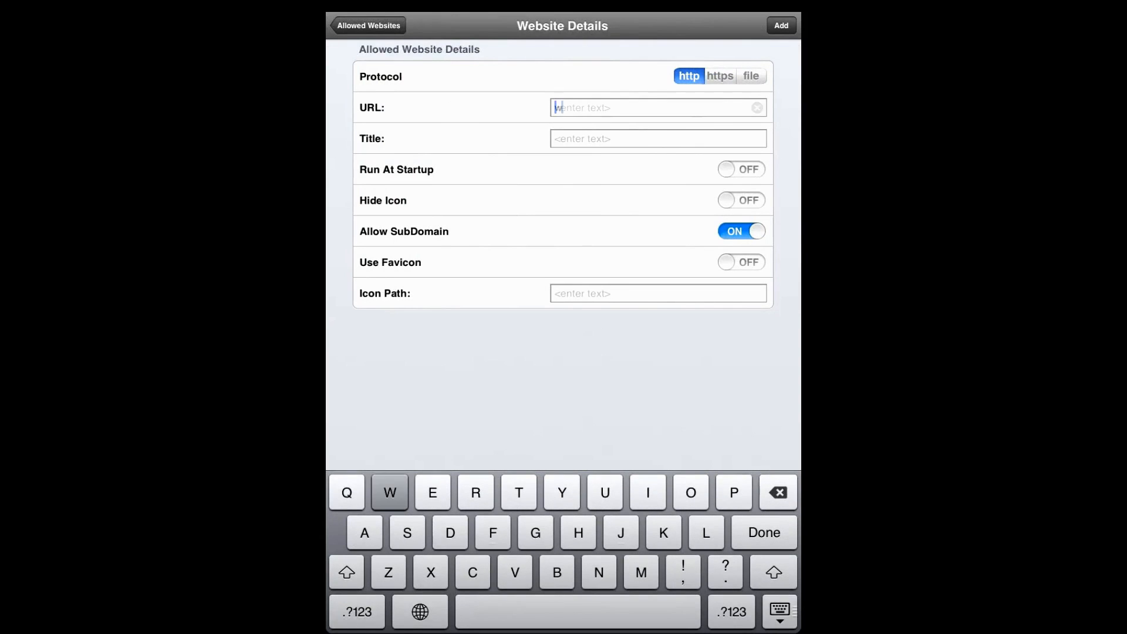
{"action": "type", "text": "www."}
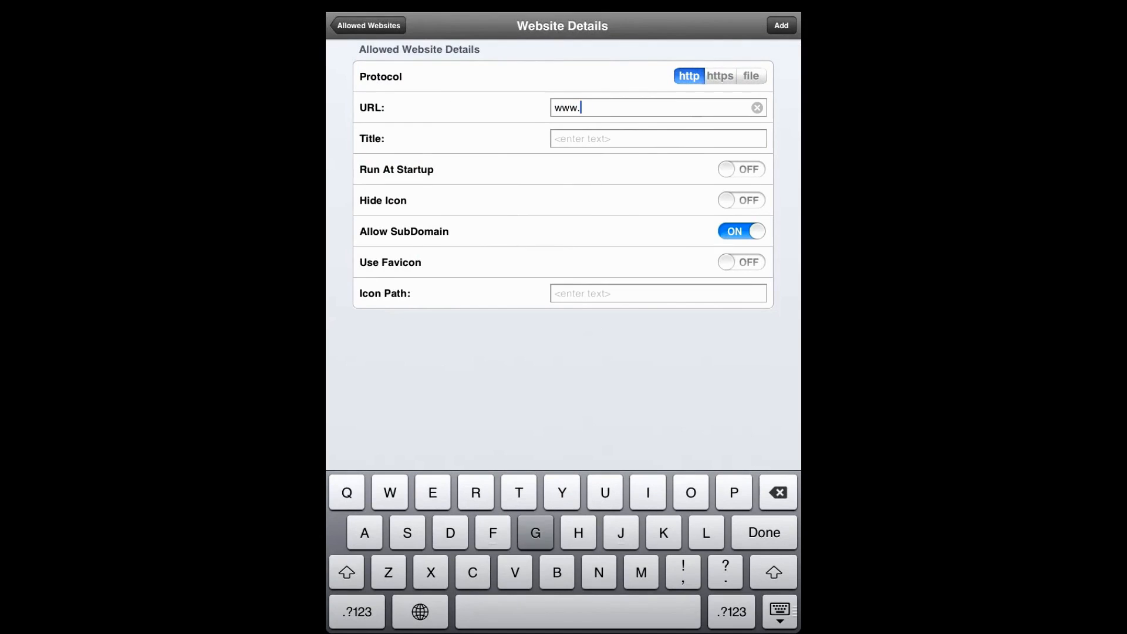
{"action": "type", "text": "googl"}
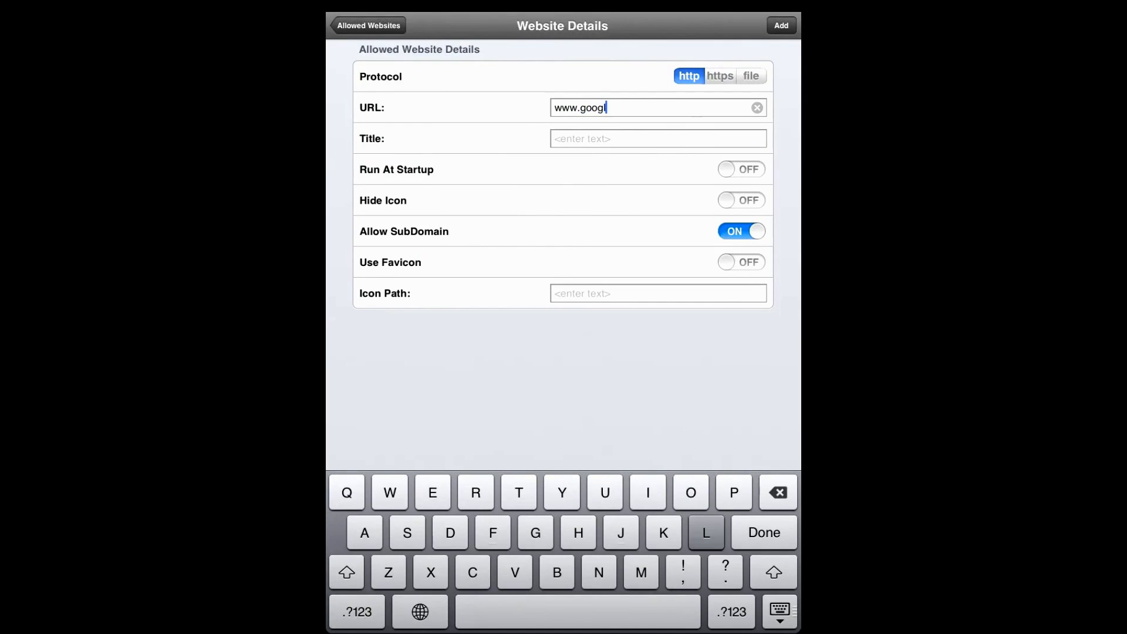
{"action": "type", "text": "e.co.in"}
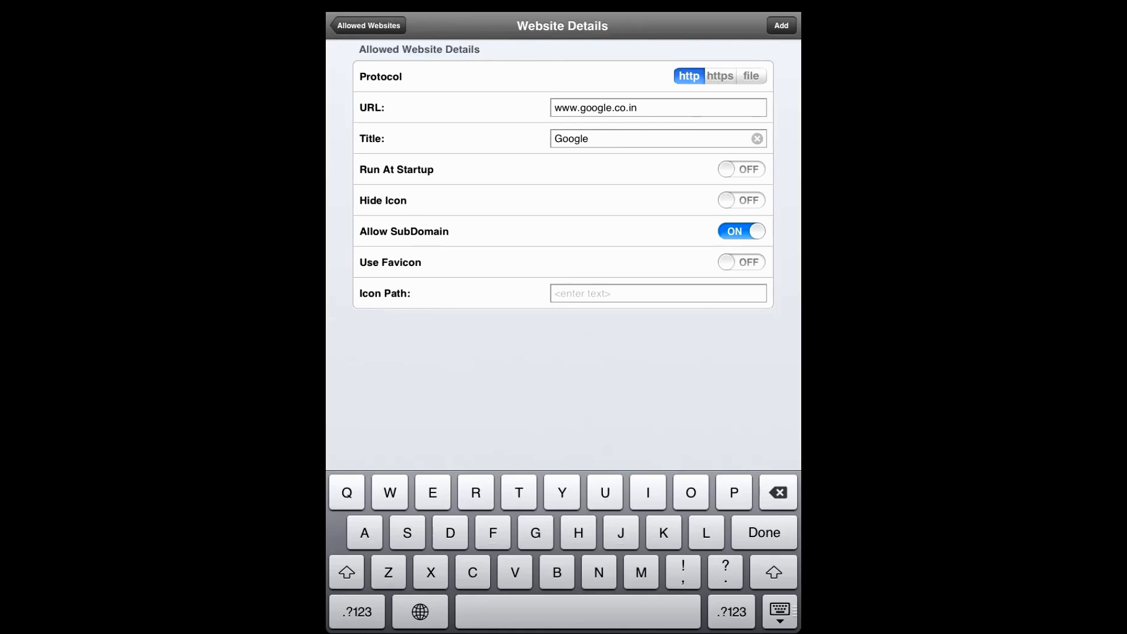
Step: Save the Google entry and leave settings so the kiosk browser loads Google India
{"action": "left_click", "coordinate": [369, 24]}
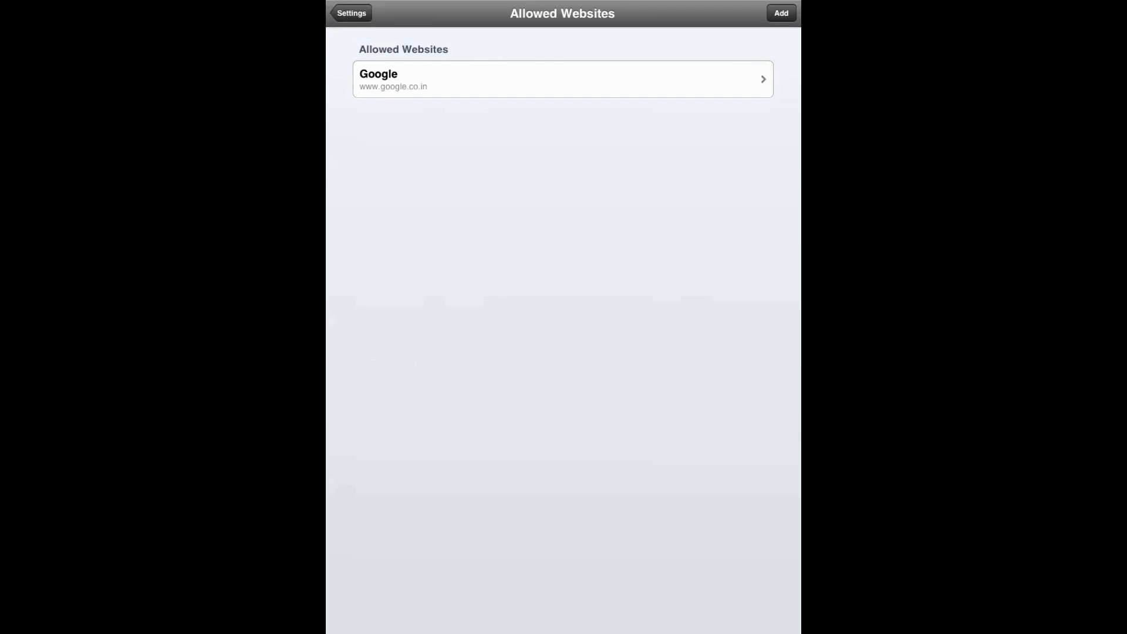
{"action": "left_click", "coordinate": [352, 13]}
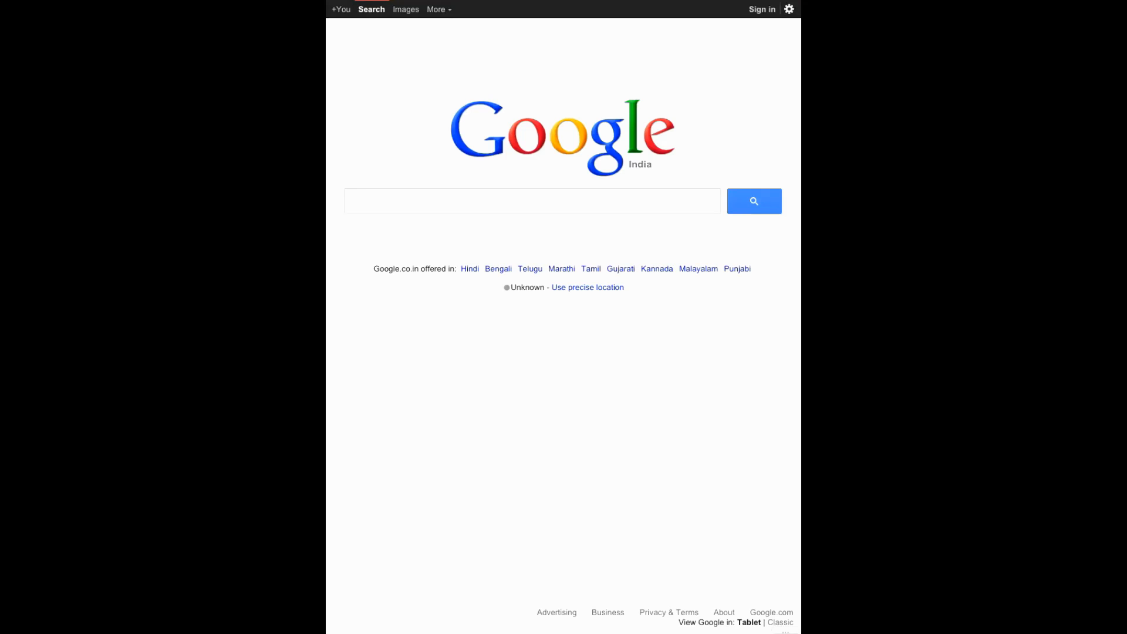
{"action": "left_click", "coordinate": [532, 202]}
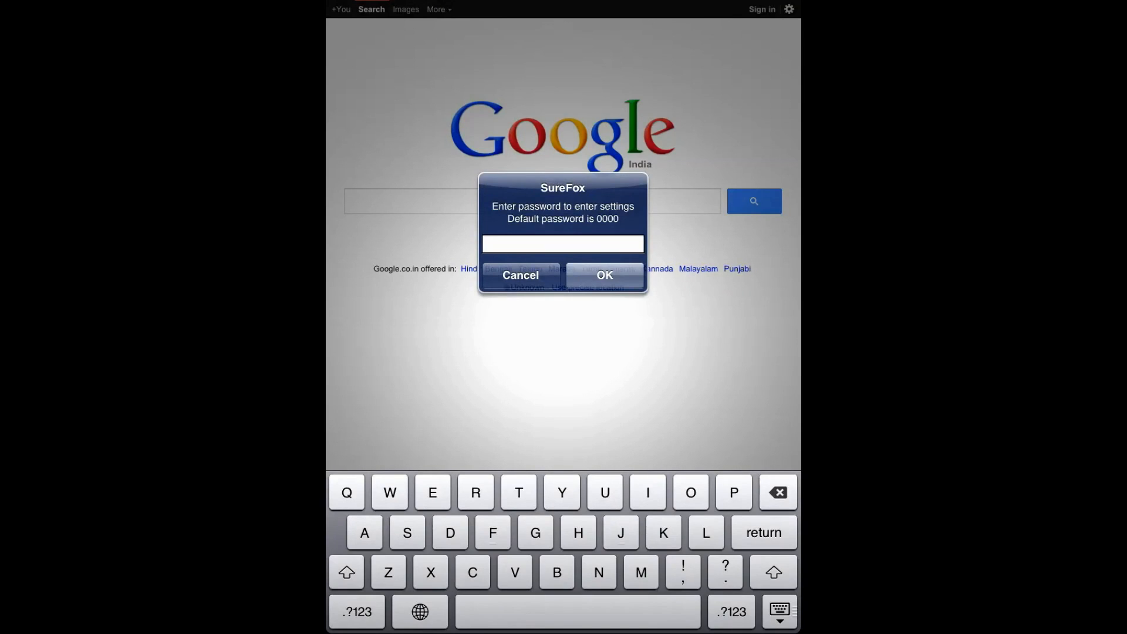
{"action": "left_click", "coordinate": [357, 628]}
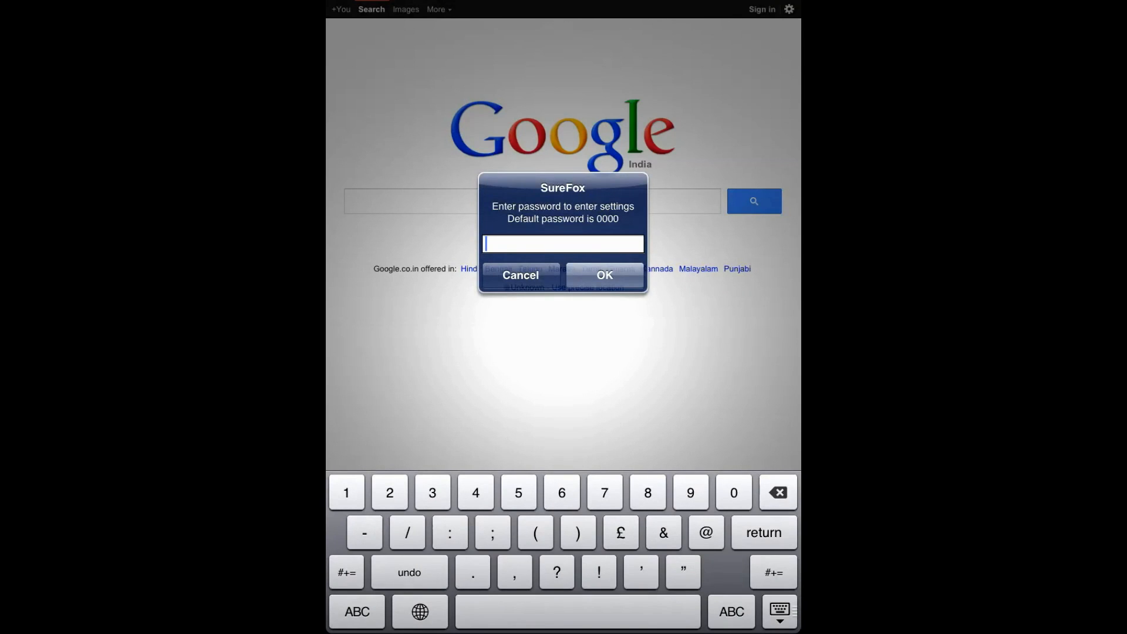
{"action": "left_click", "coordinate": [733, 492]}
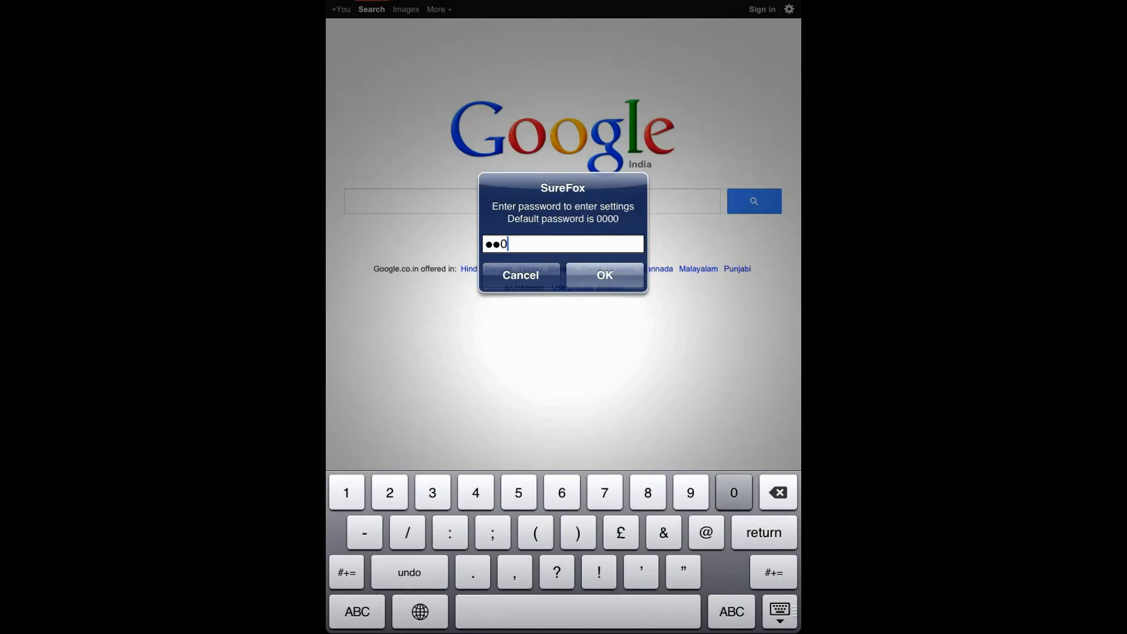
{"action": "left_click", "coordinate": [604, 275]}
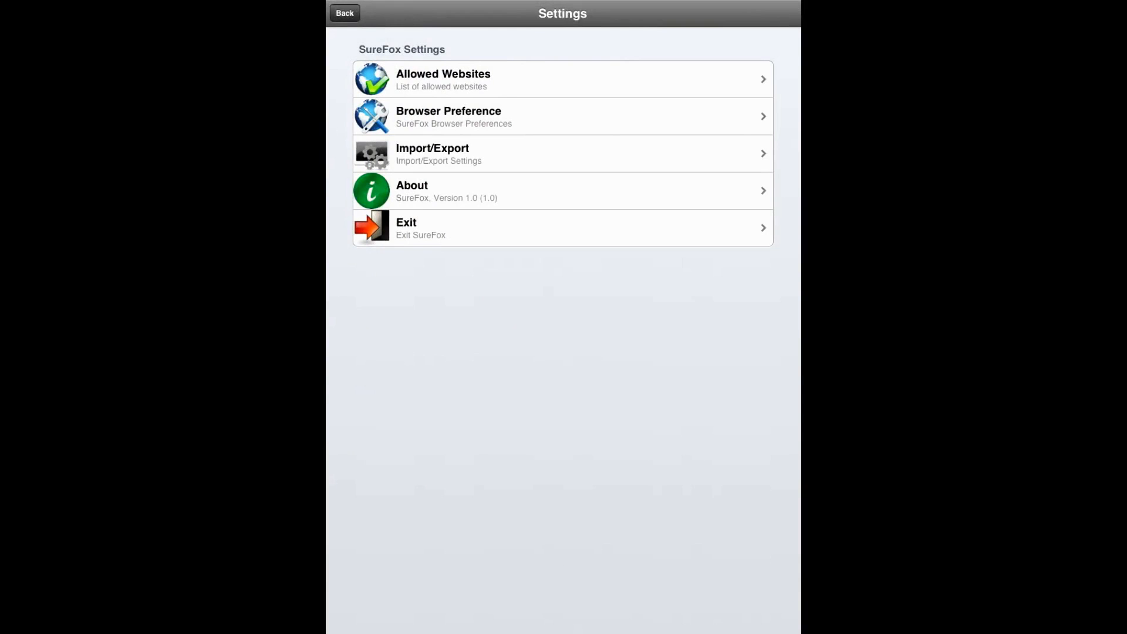
Step: In Browser Preferences, clear the SureFox Administrator Password and enter a new one
{"action": "left_click", "coordinate": [448, 117]}
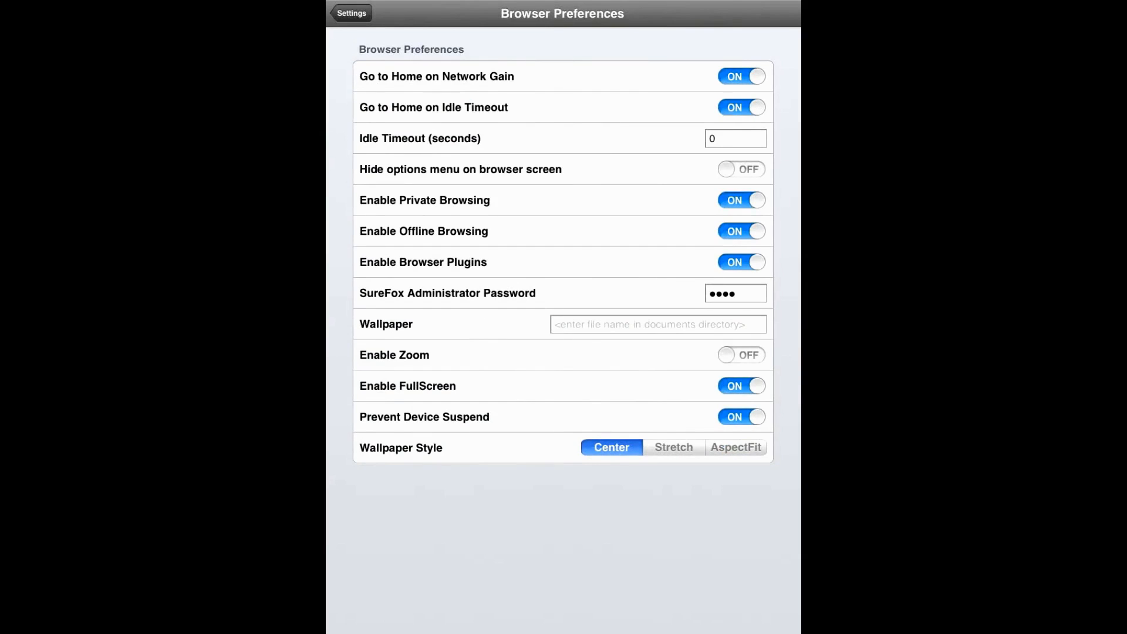
{"action": "left_click", "coordinate": [735, 294]}
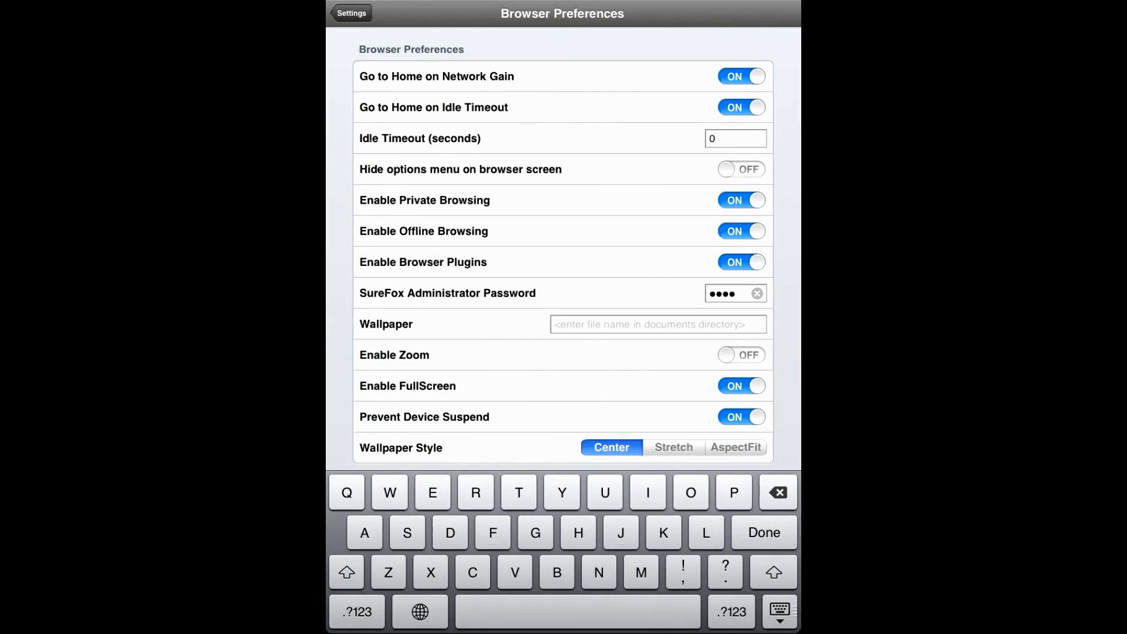
{"action": "left_click", "coordinate": [756, 294]}
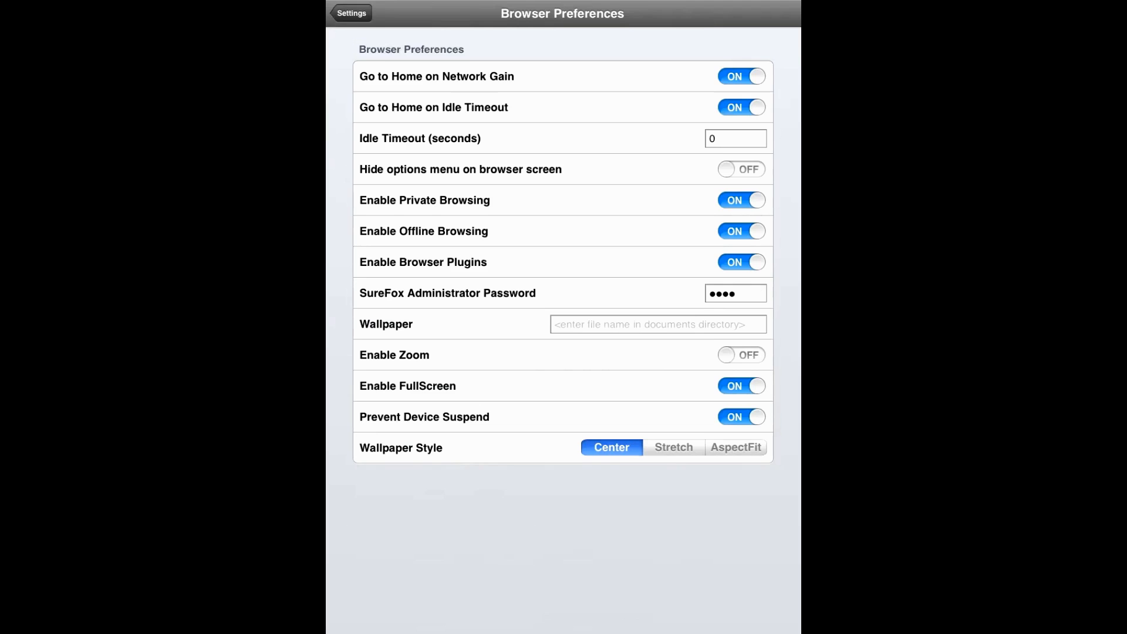
Step: Return from Browser Preferences to the main settings list
{"action": "left_click", "coordinate": [352, 13]}
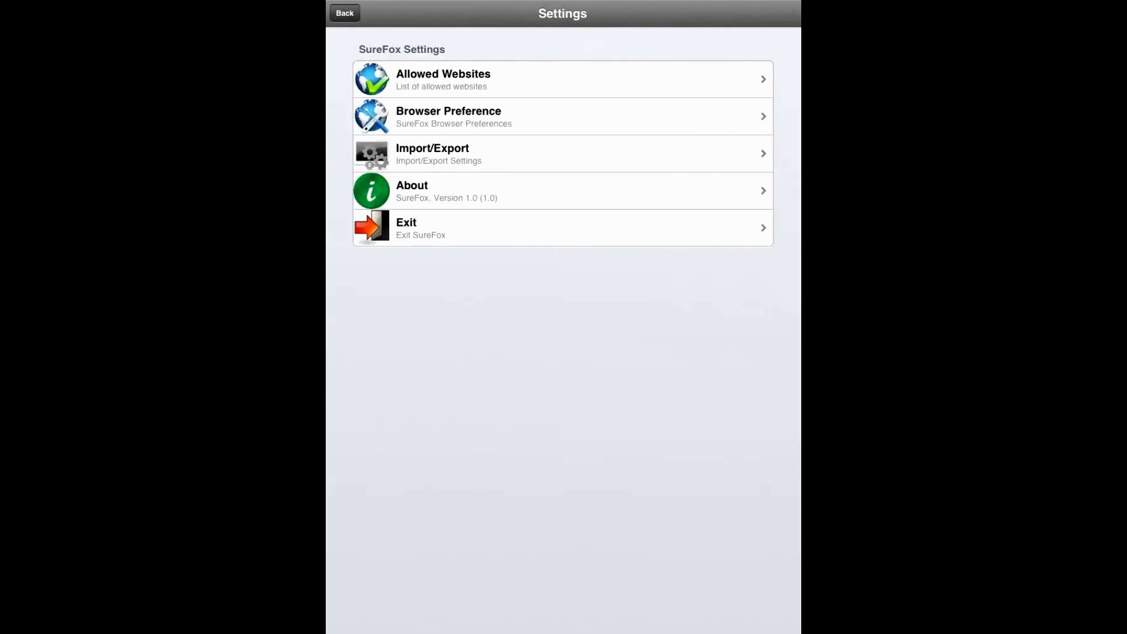